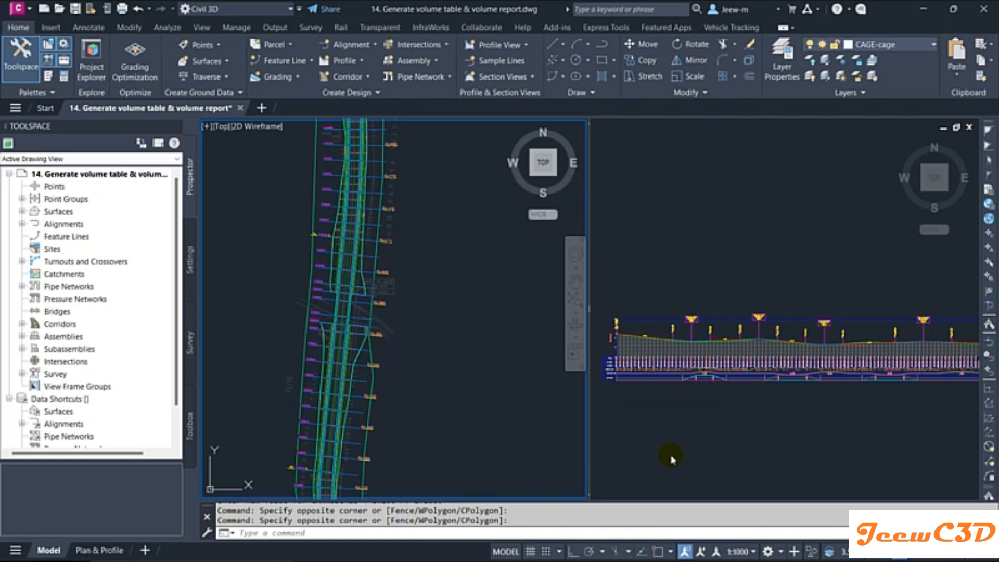
mouse_move(462, 270)
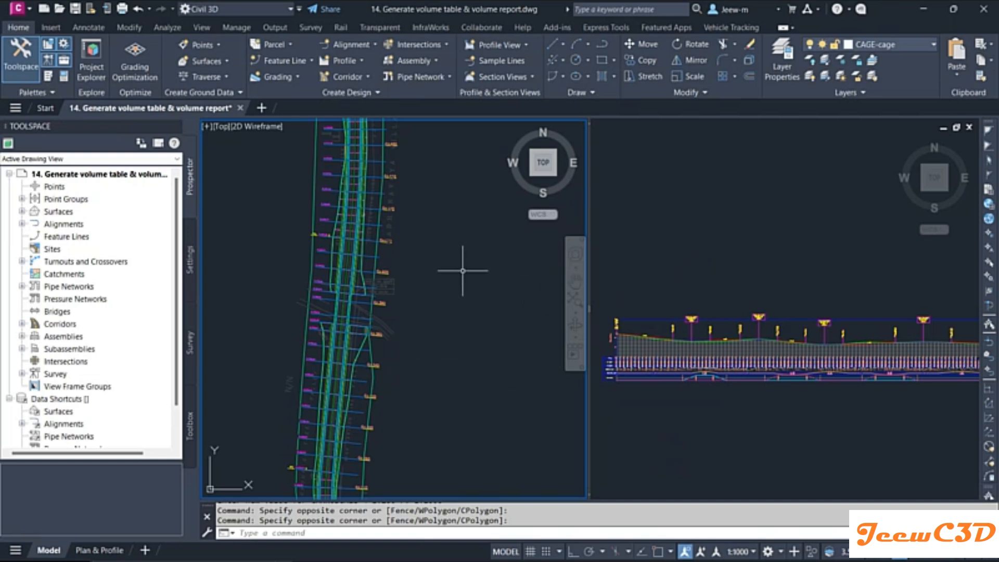
mouse_move(447, 295)
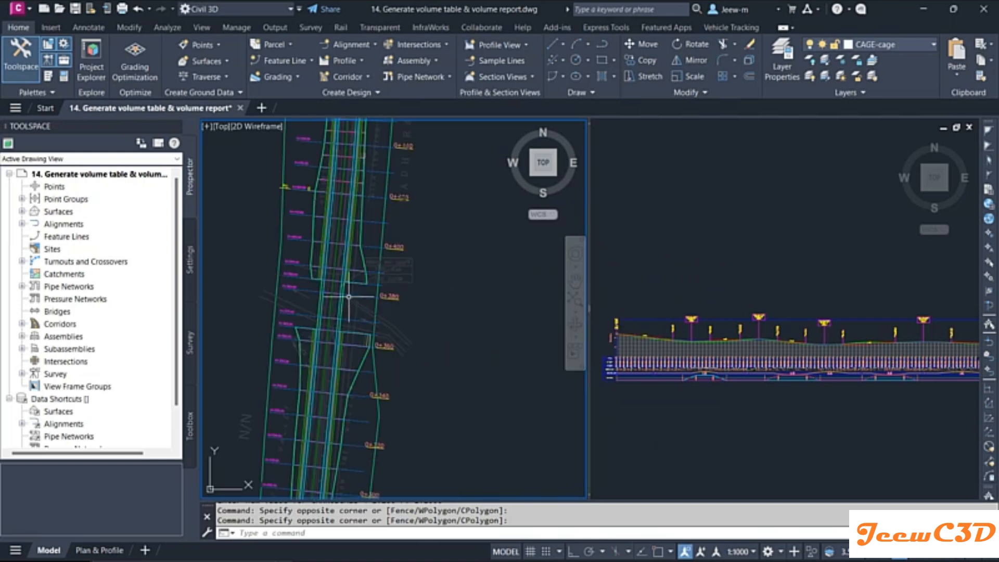
mouse_move(353, 300)
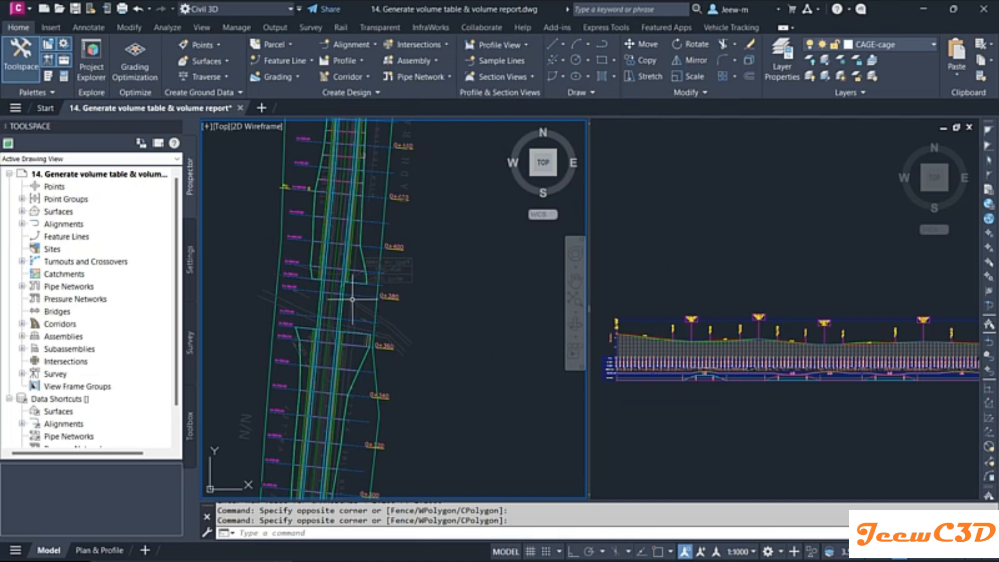
mouse_move(736, 313)
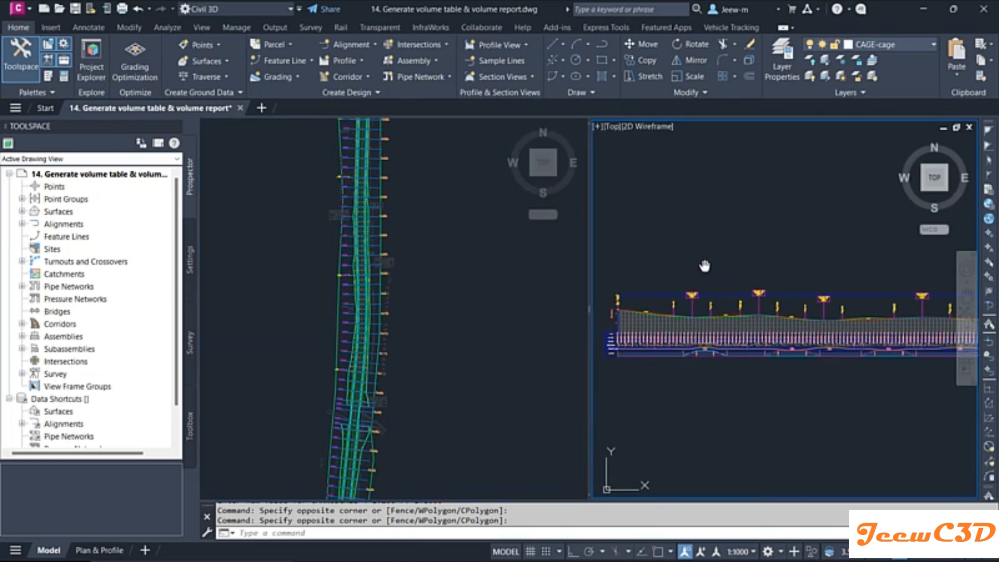
mouse_move(724, 266)
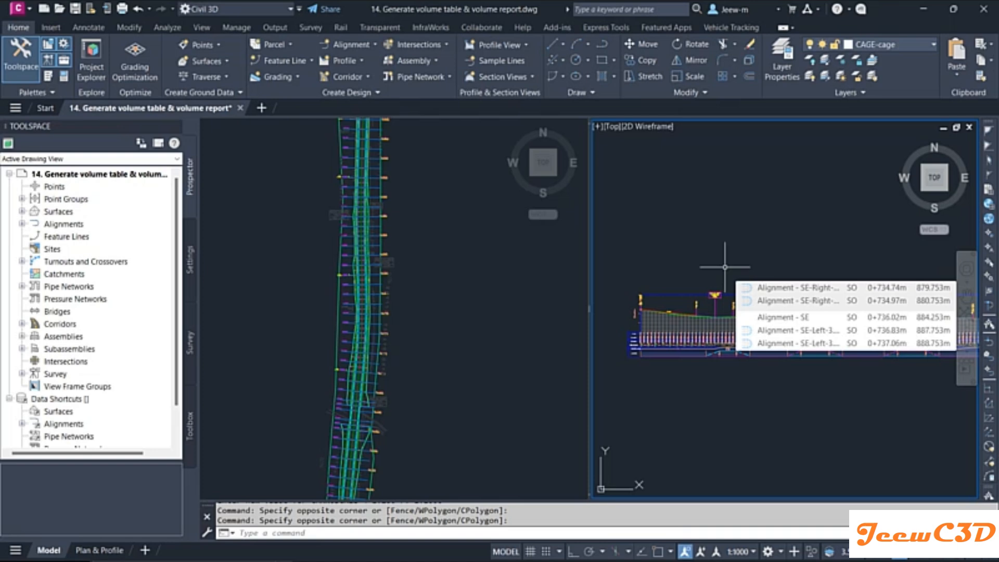
Switch the ribbon to the Analyze tab to reach the inquiry tools.
left_click(167, 27)
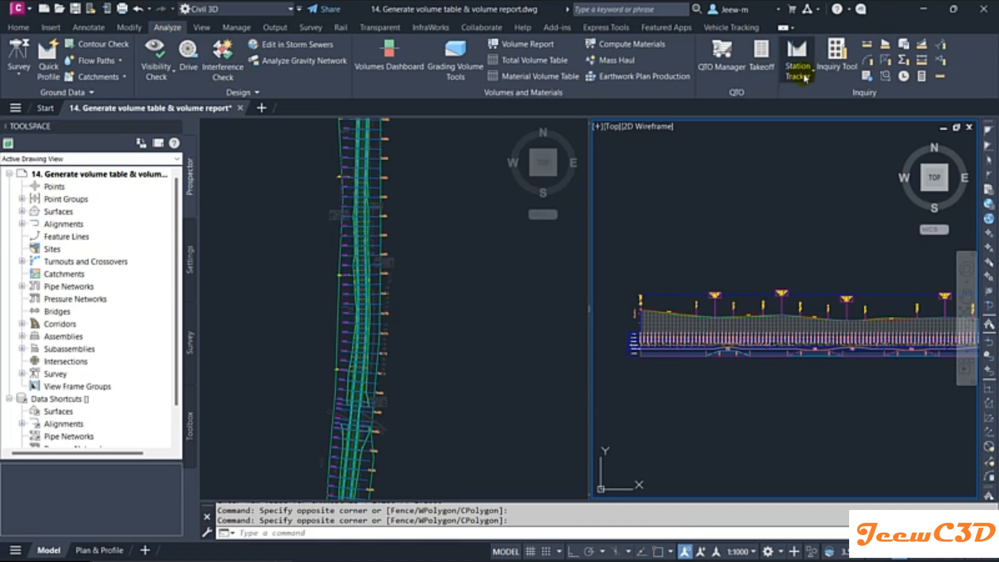
Set Station Tracker in the Inquiry panel to All Viewports.
left_click(797, 58)
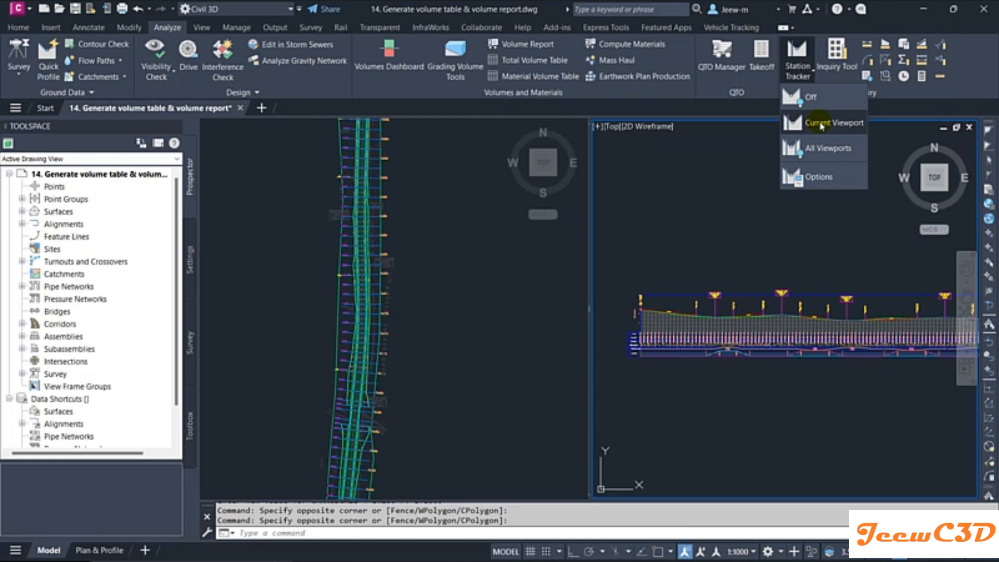
mouse_move(310, 317)
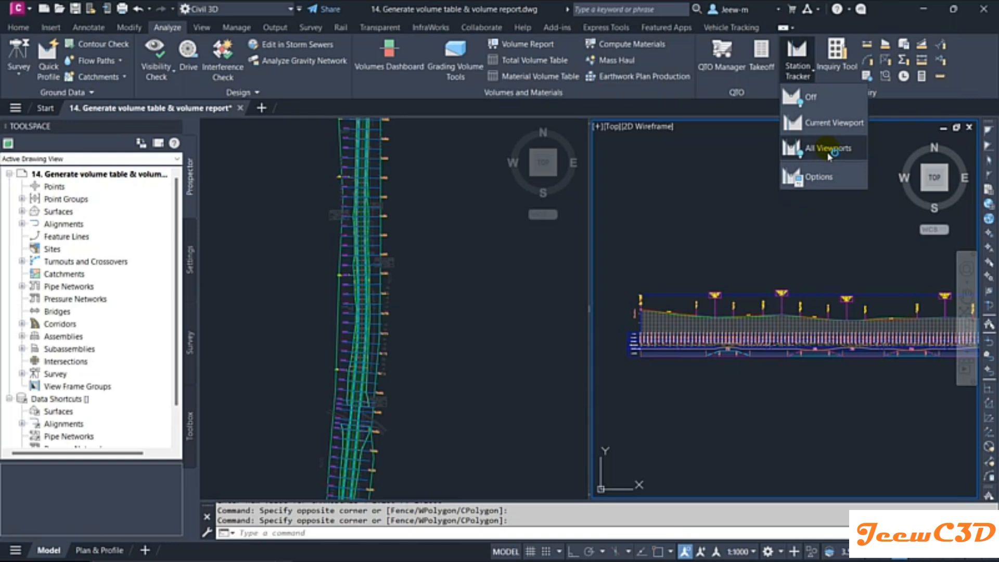
mouse_move(829, 148)
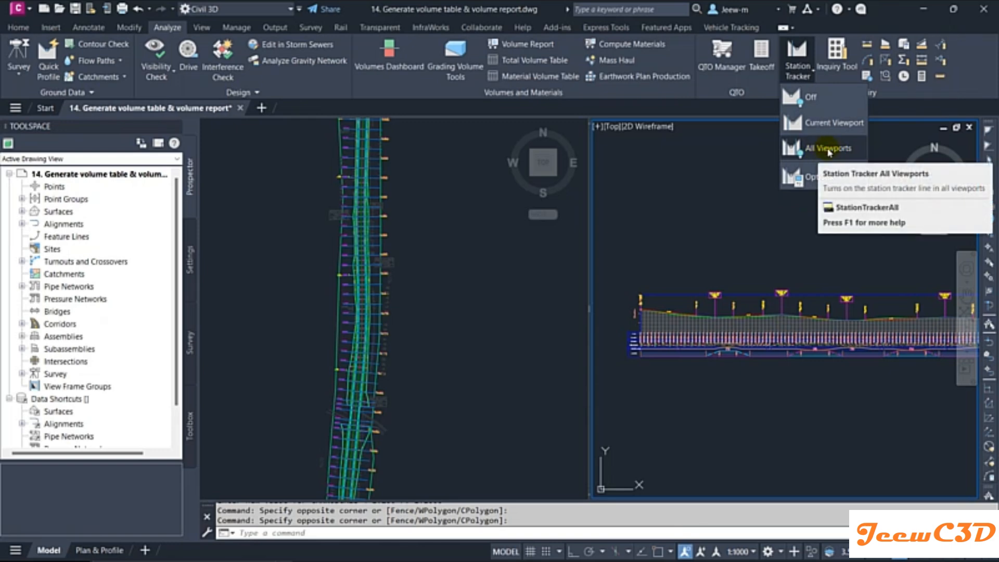
left_click(829, 147)
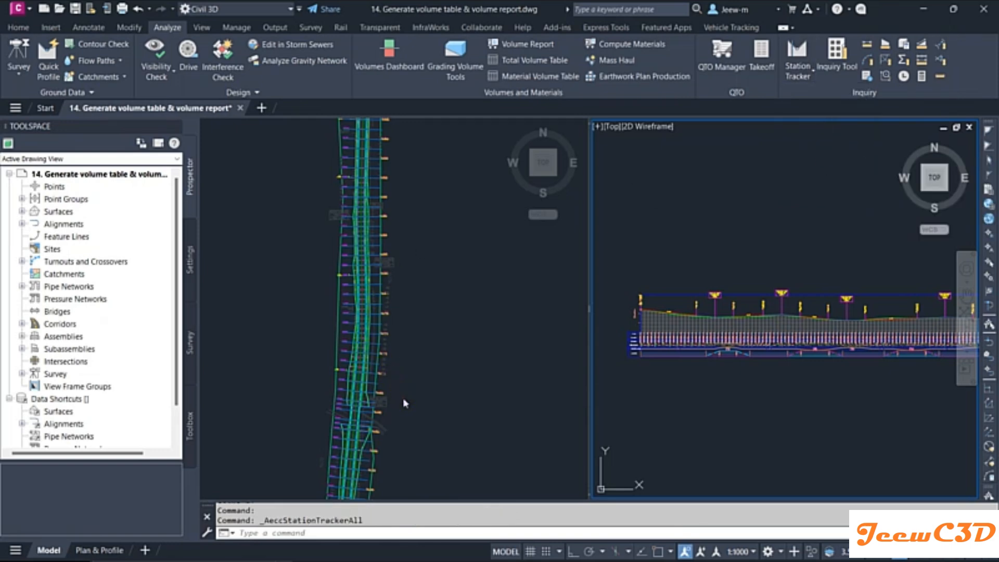
Make the left corridor plan viewport the active viewport.
left_click(344, 417)
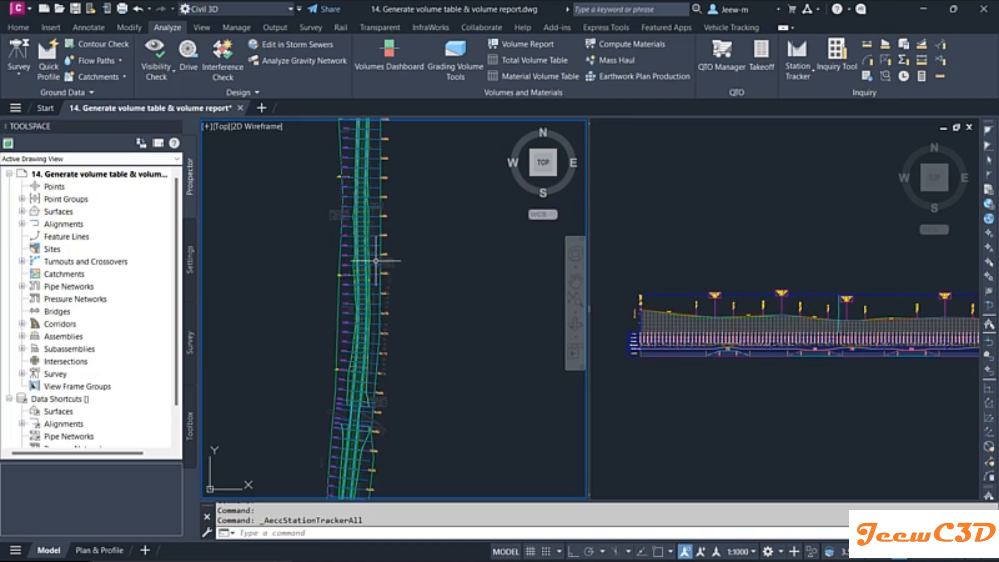
mouse_move(375, 261)
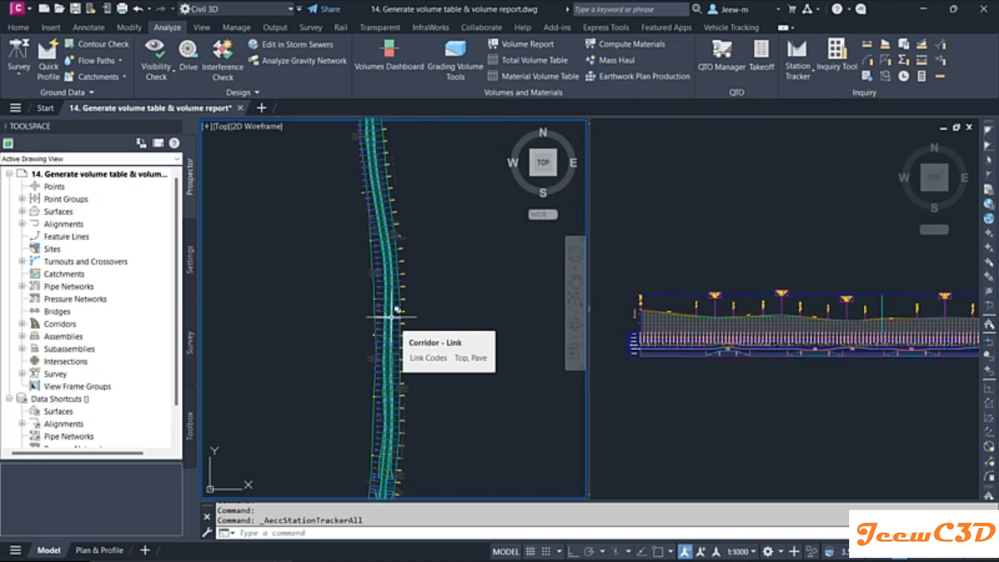
mouse_move(360, 312)
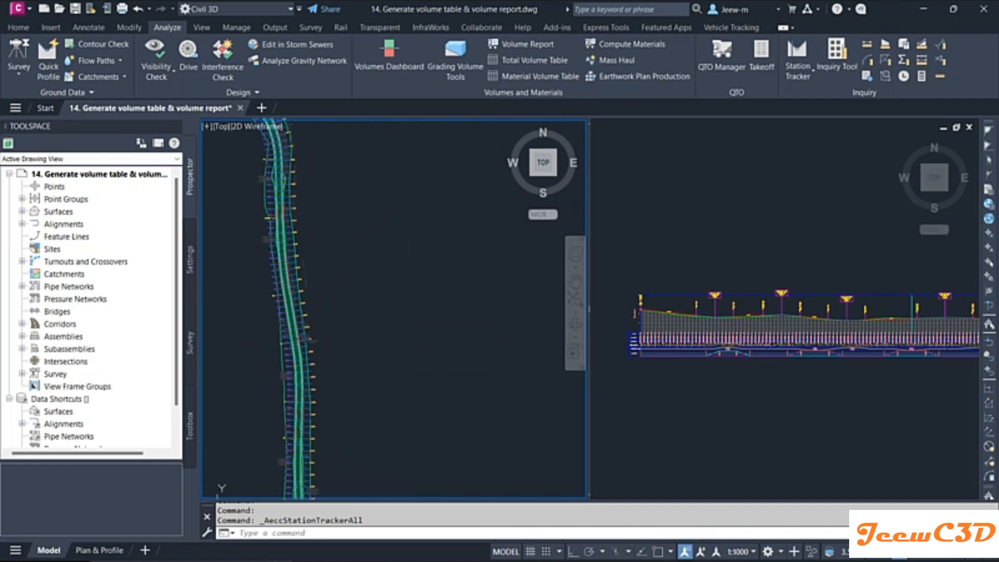
mouse_move(264, 341)
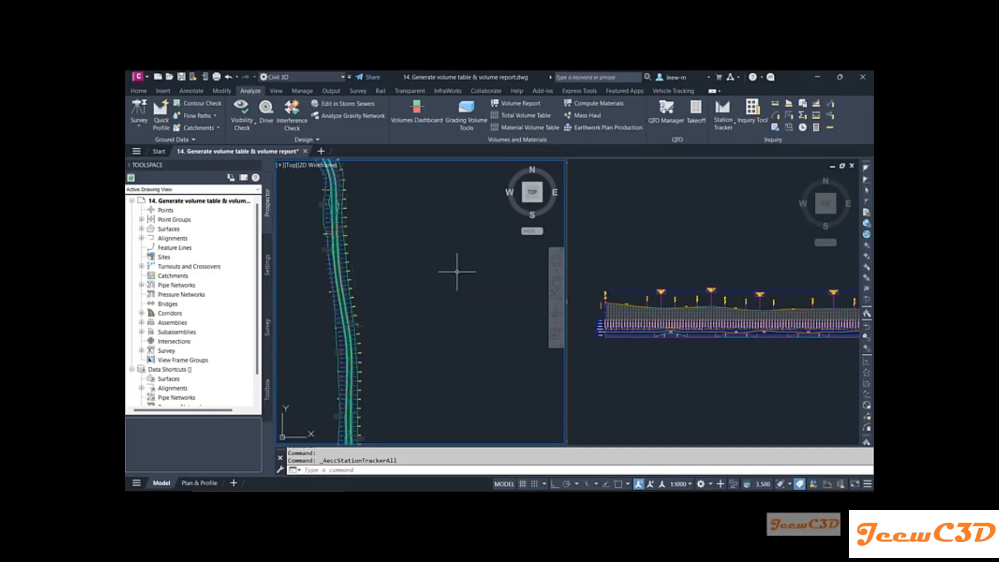
mouse_move(457, 271)
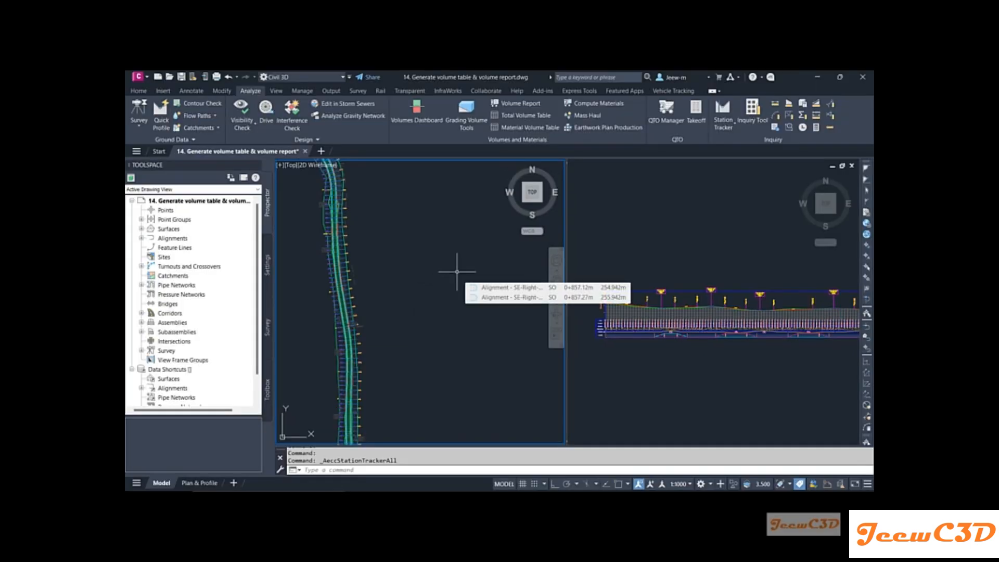